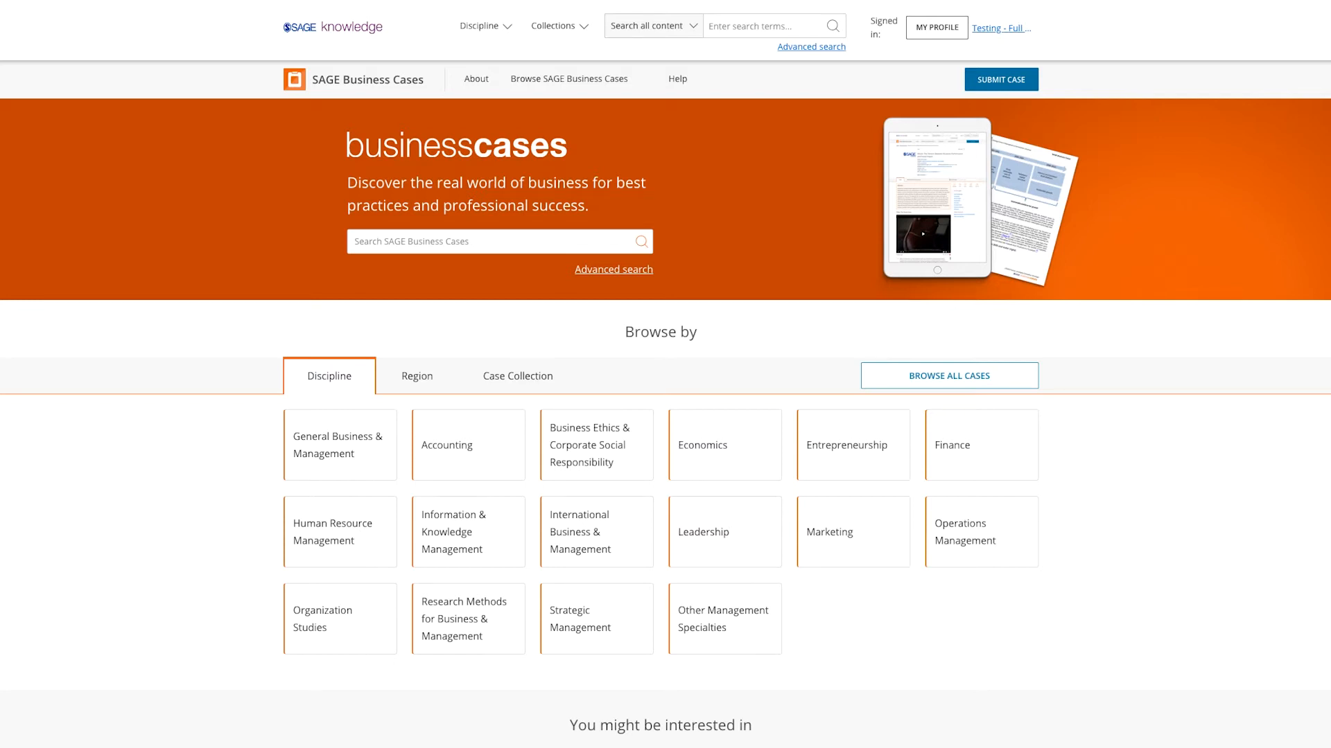
- Switch the home-page Browse panel to group cases by Region, then by Case Collection
left_click(418, 376)
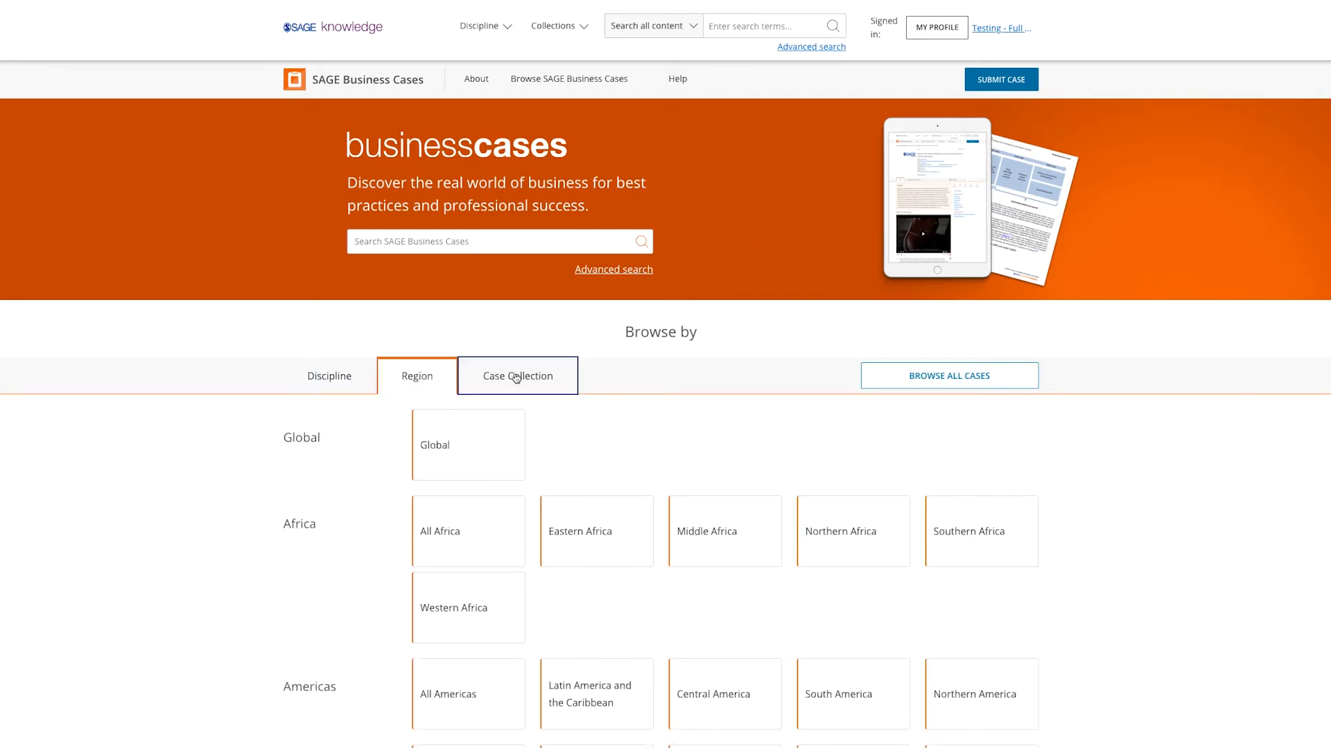
left_click(330, 376)
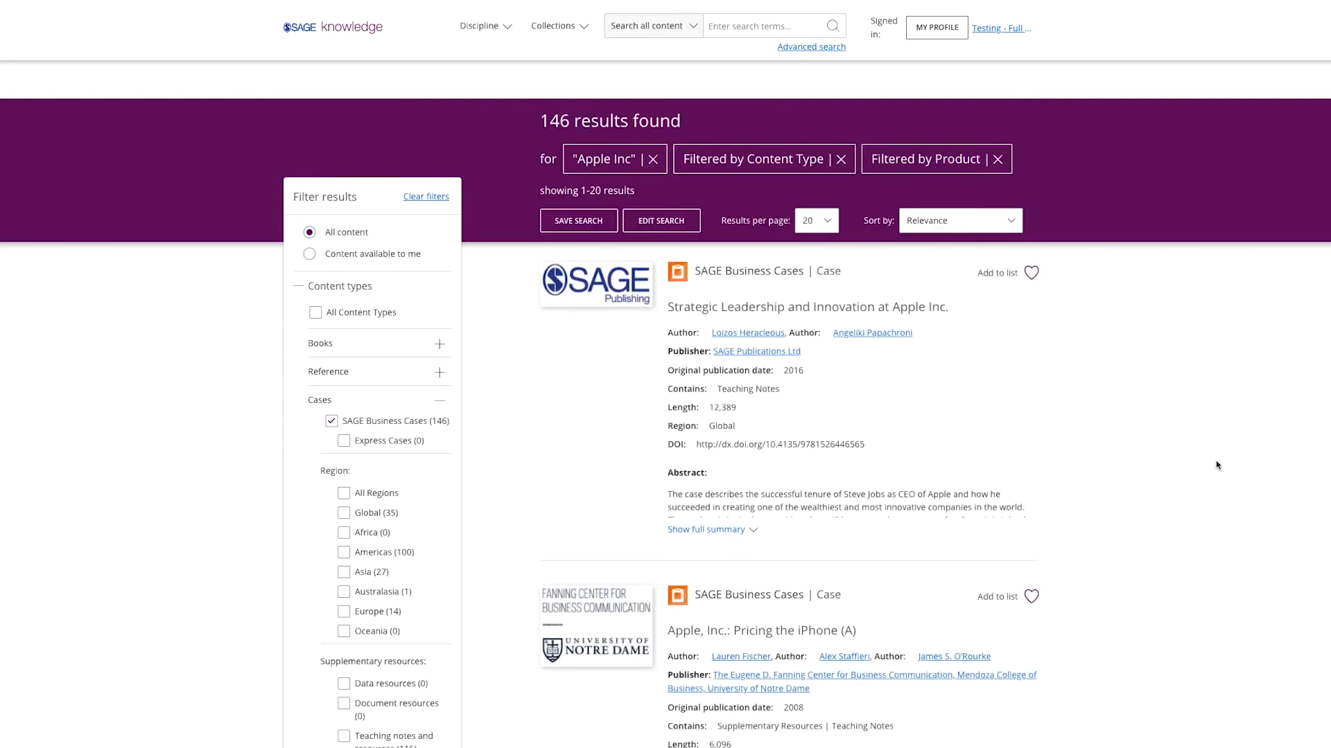
- Scroll through the Apple Inc results and the filtered Express Case entries
scroll("down", 3)
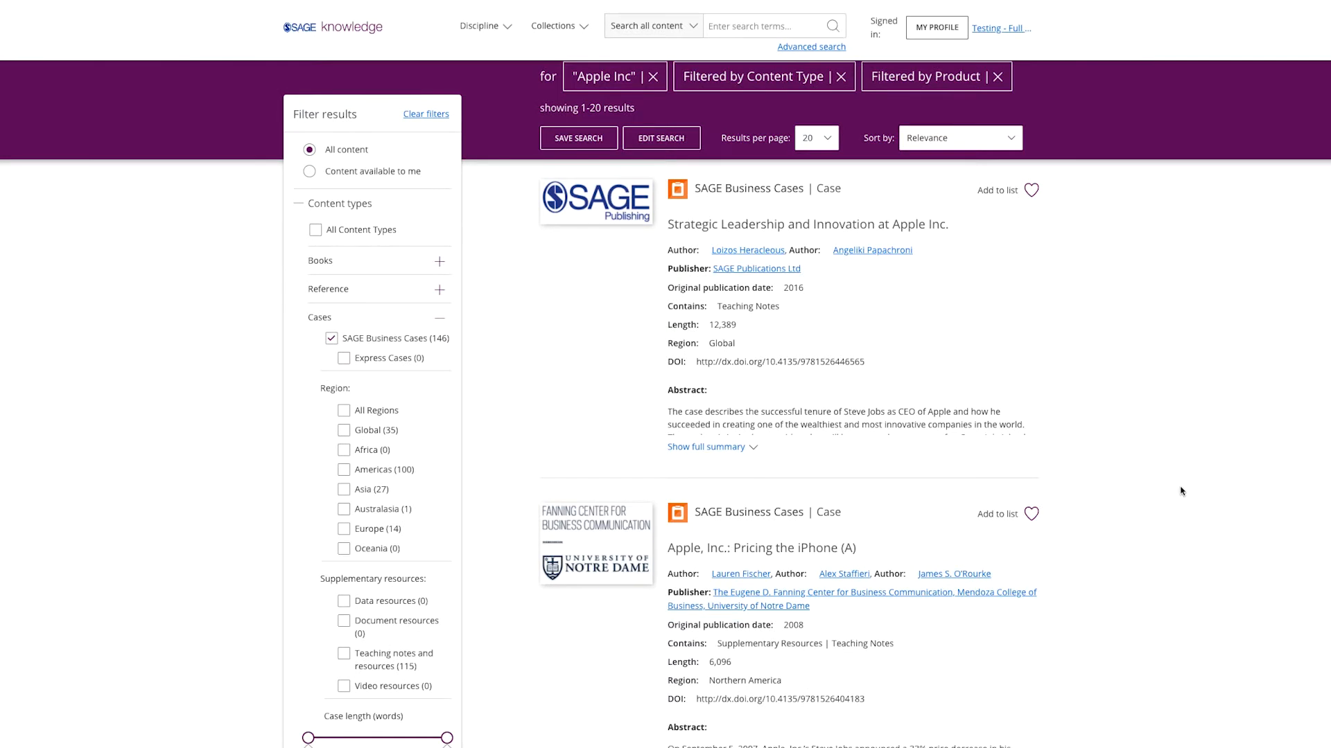
scroll("down", 3)
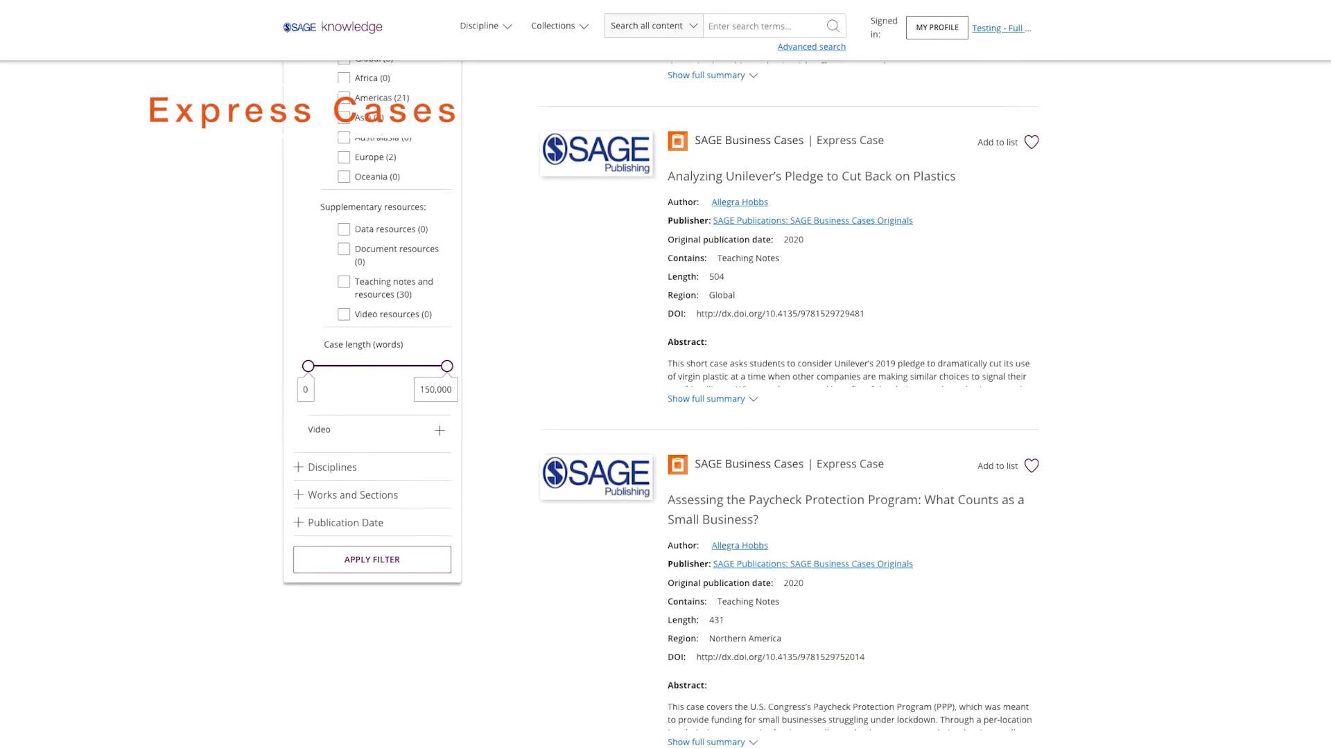
scroll("down", 3)
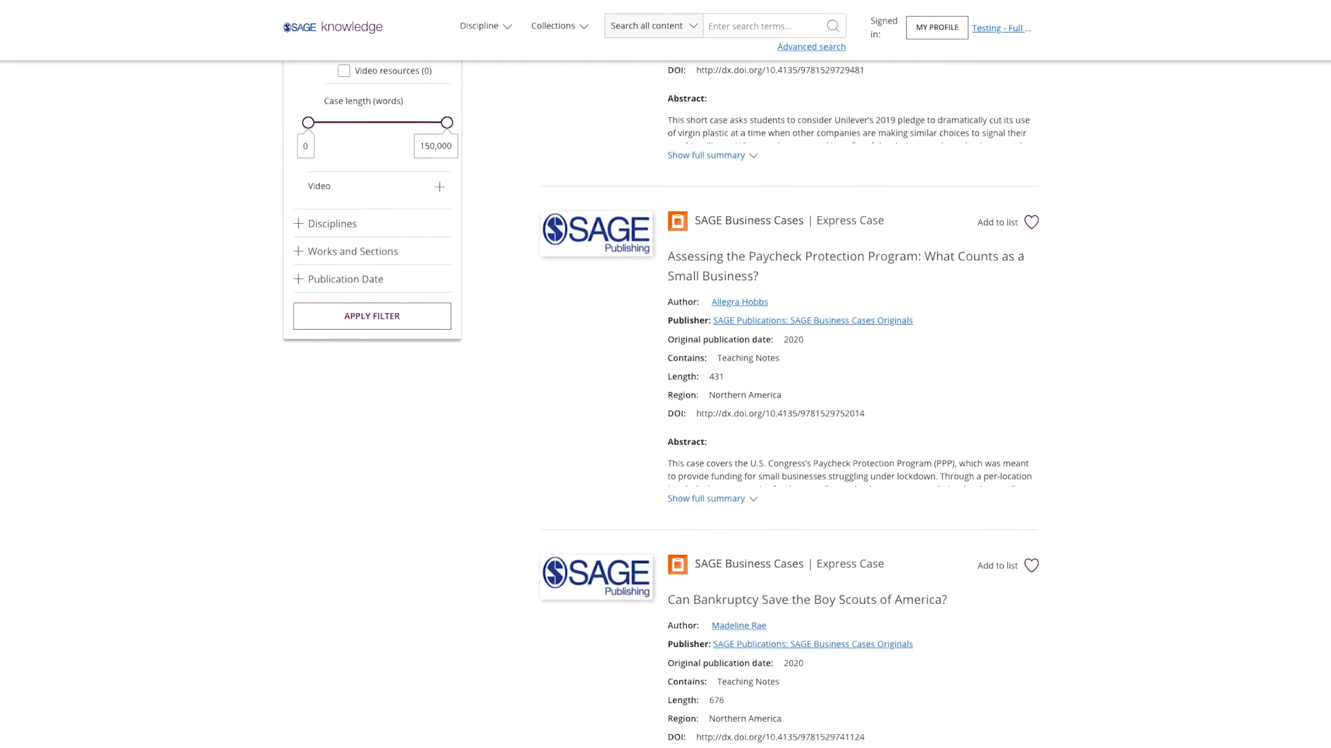
scroll("down", 3)
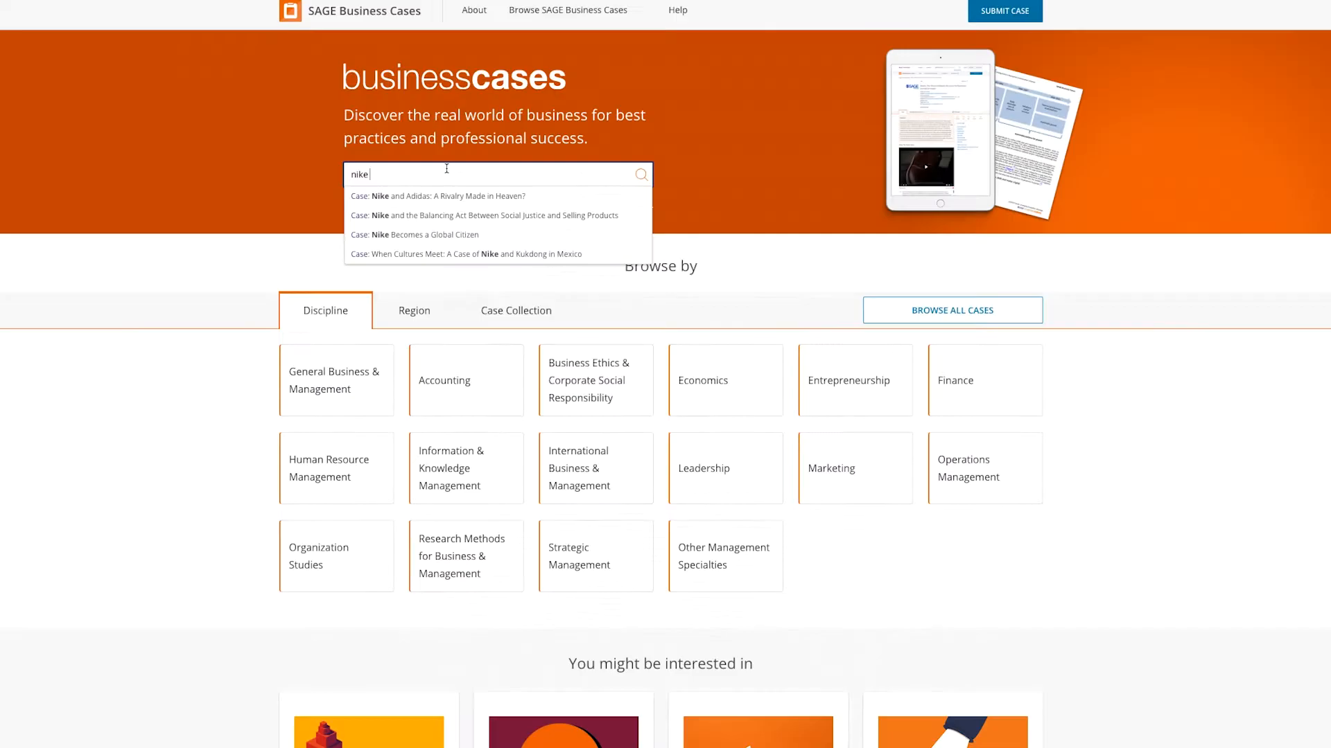
- Open the 'Nike and the Balancing Act' case from the search suggestions and scroll its page
left_click(484, 215)
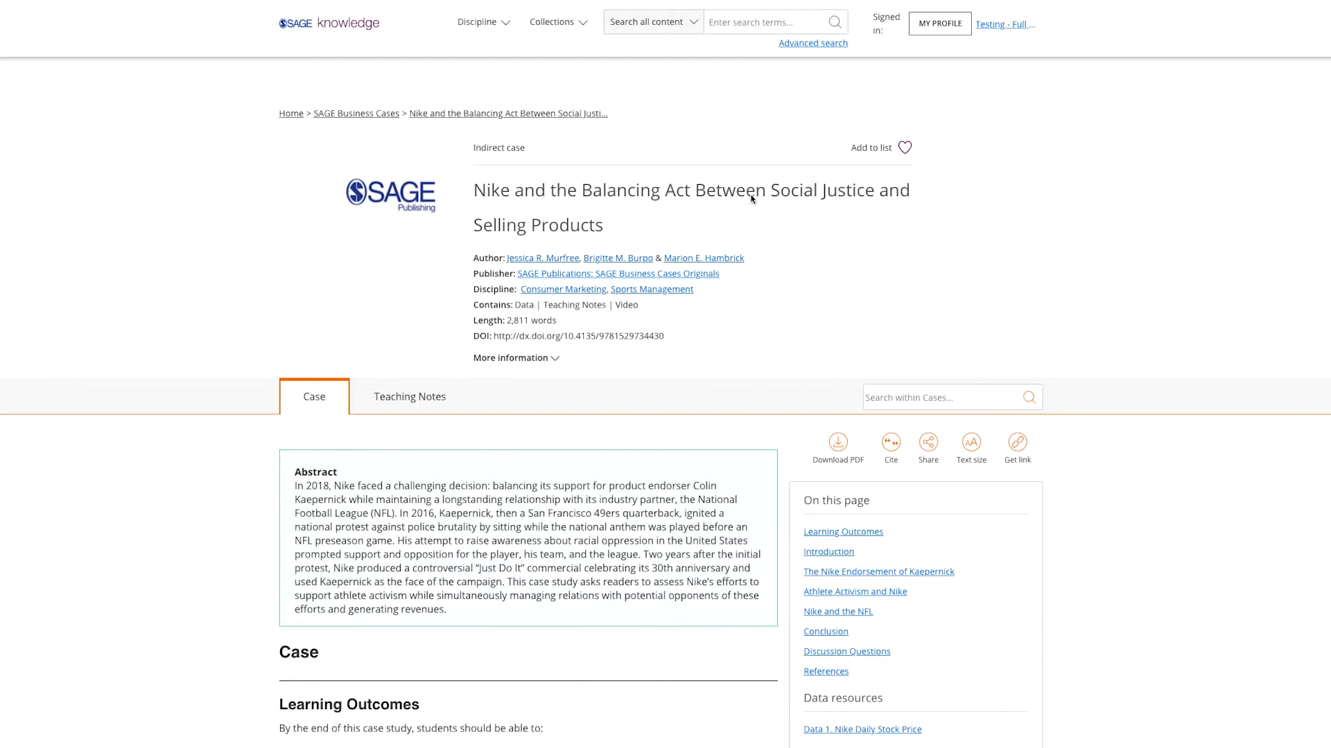
scroll("down", 3)
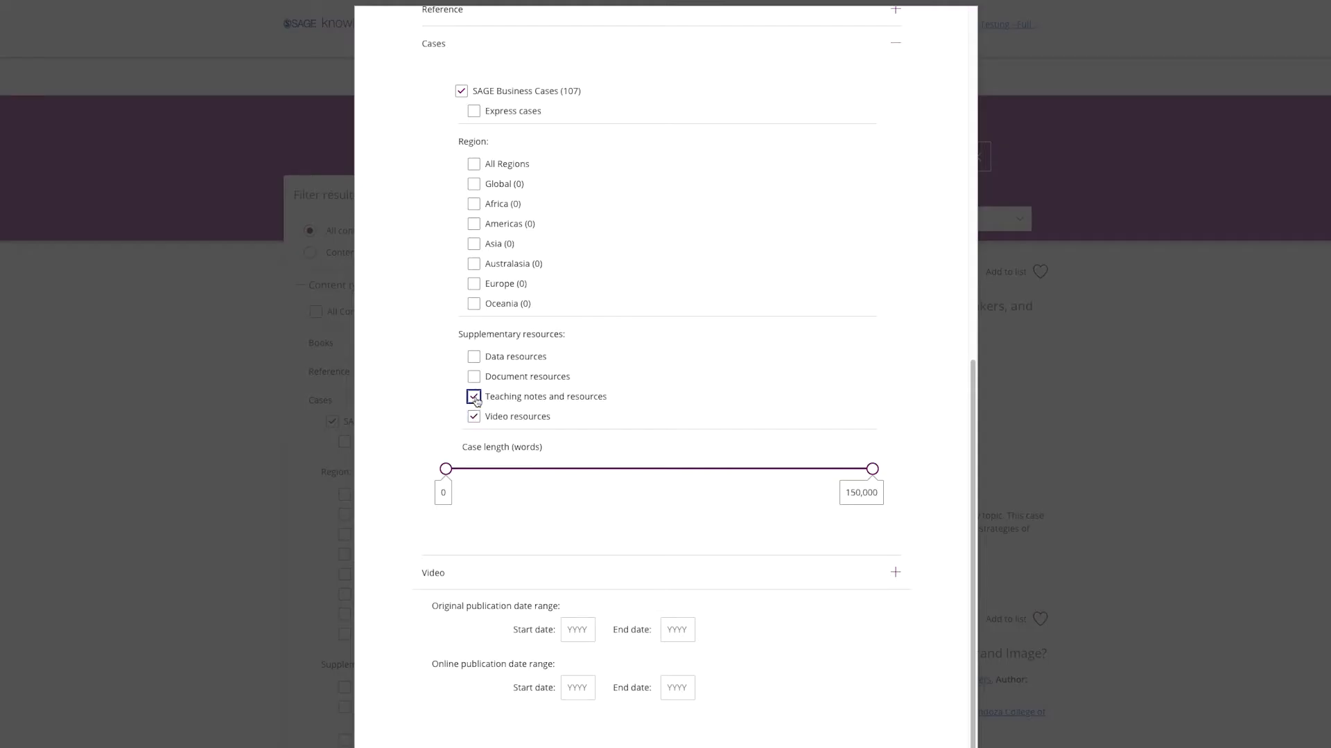
- Require Data resources in the Edit search filters and select the Start date field
left_click(474, 356)
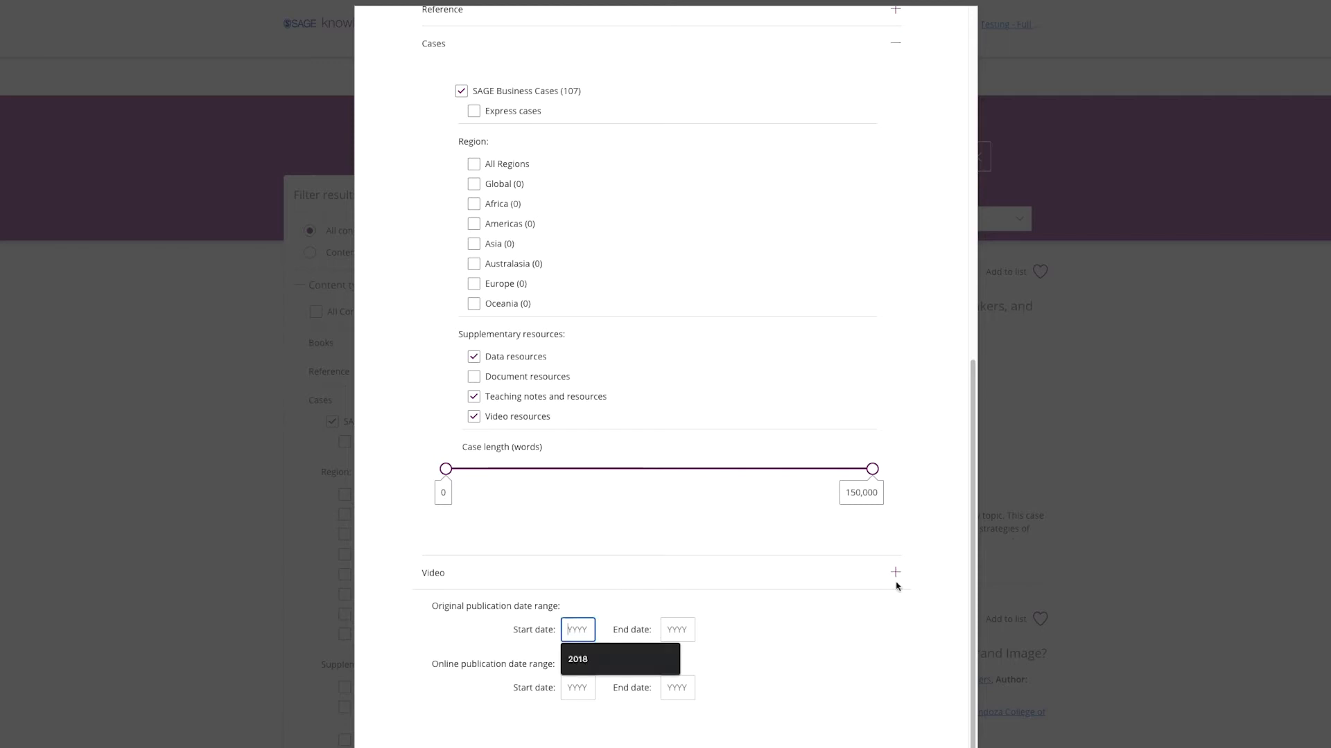
left_click(678, 630)
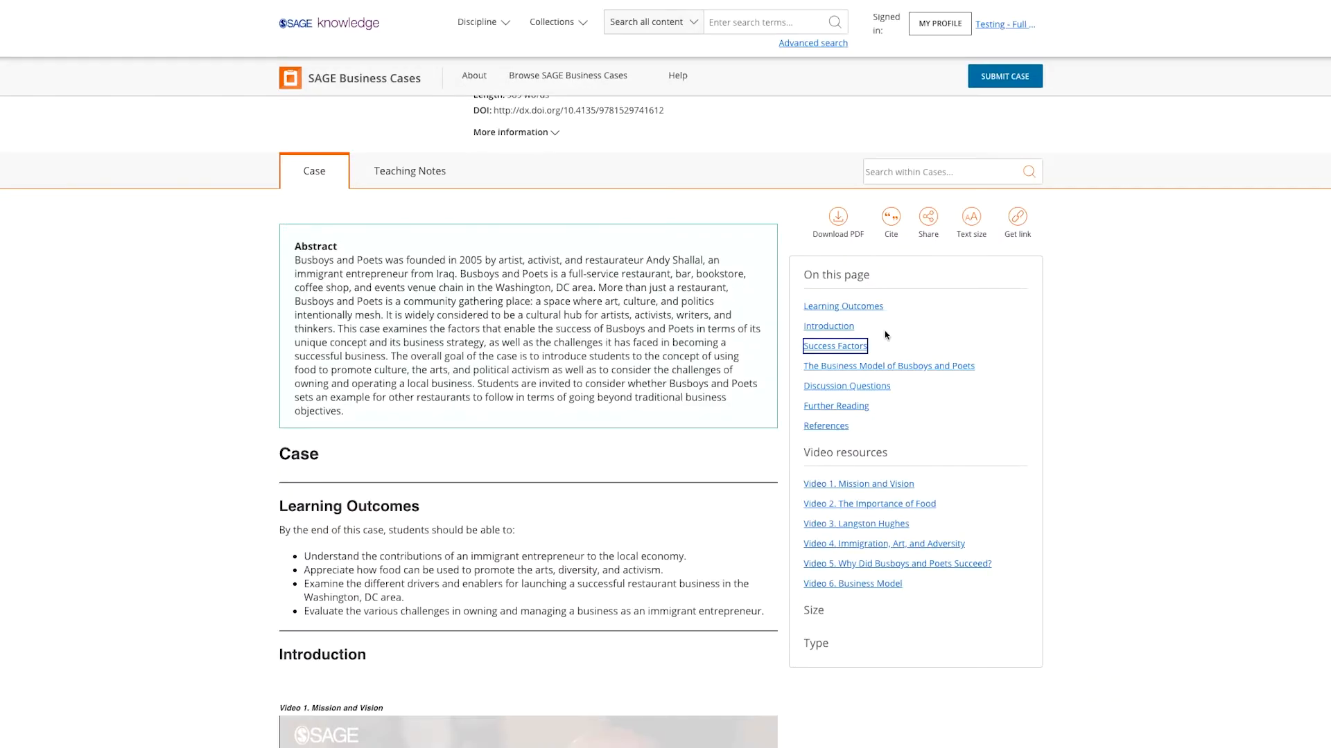
mouse_move(940, 504)
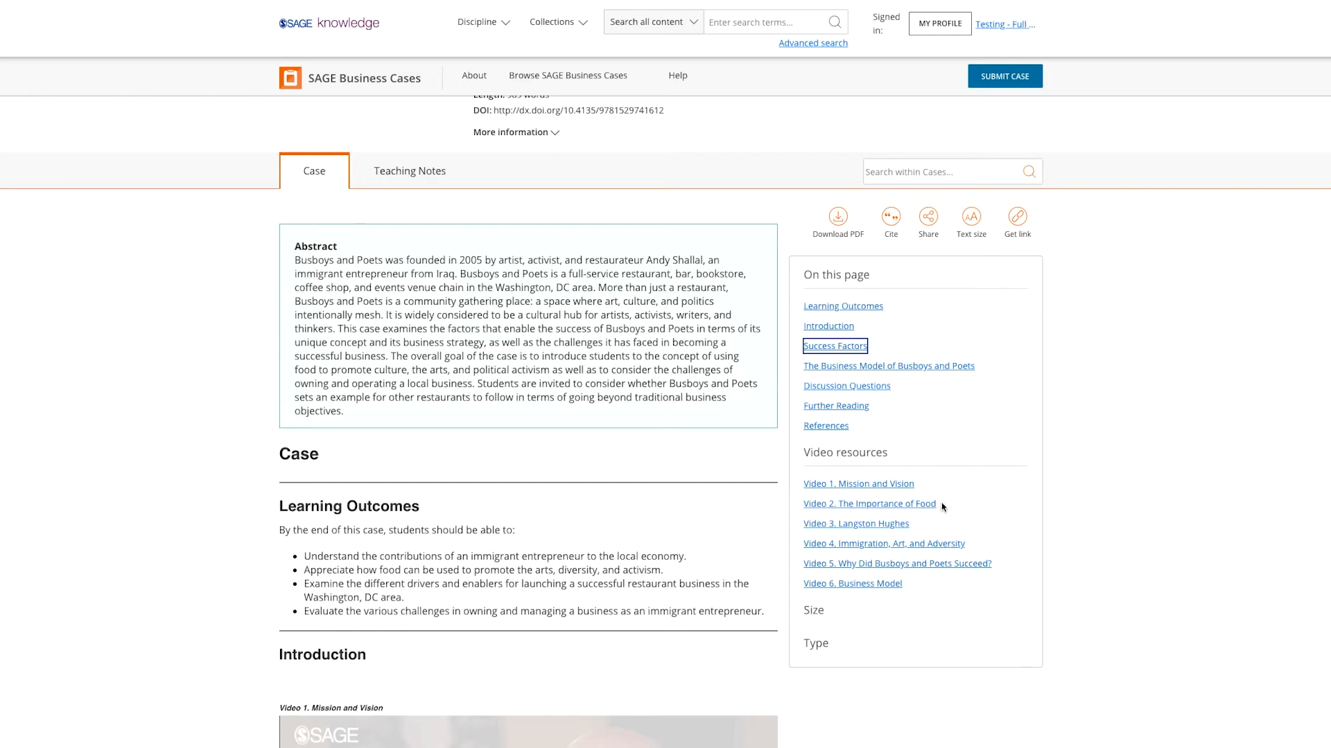
- Scroll the case pages to Profit Pools' Figure 1 and reveal its Long Description
scroll("down", 3)
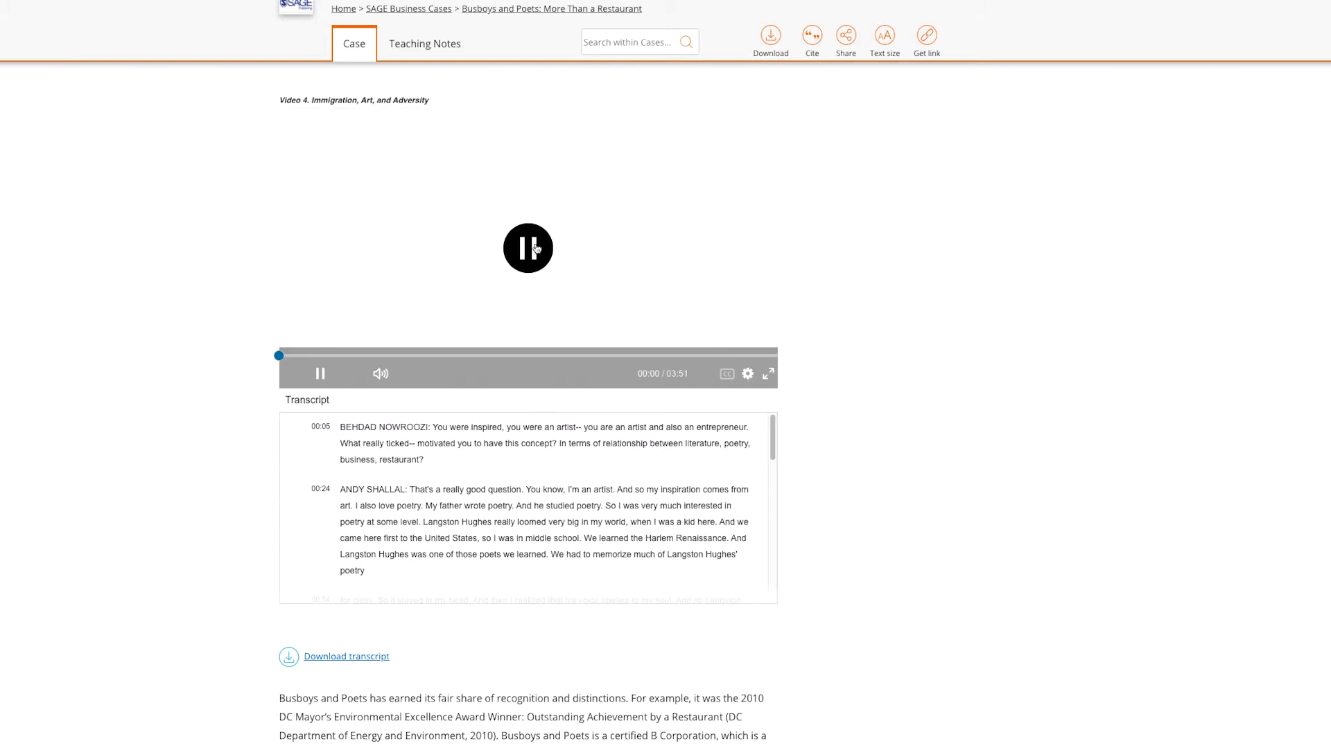
scroll("down", 3)
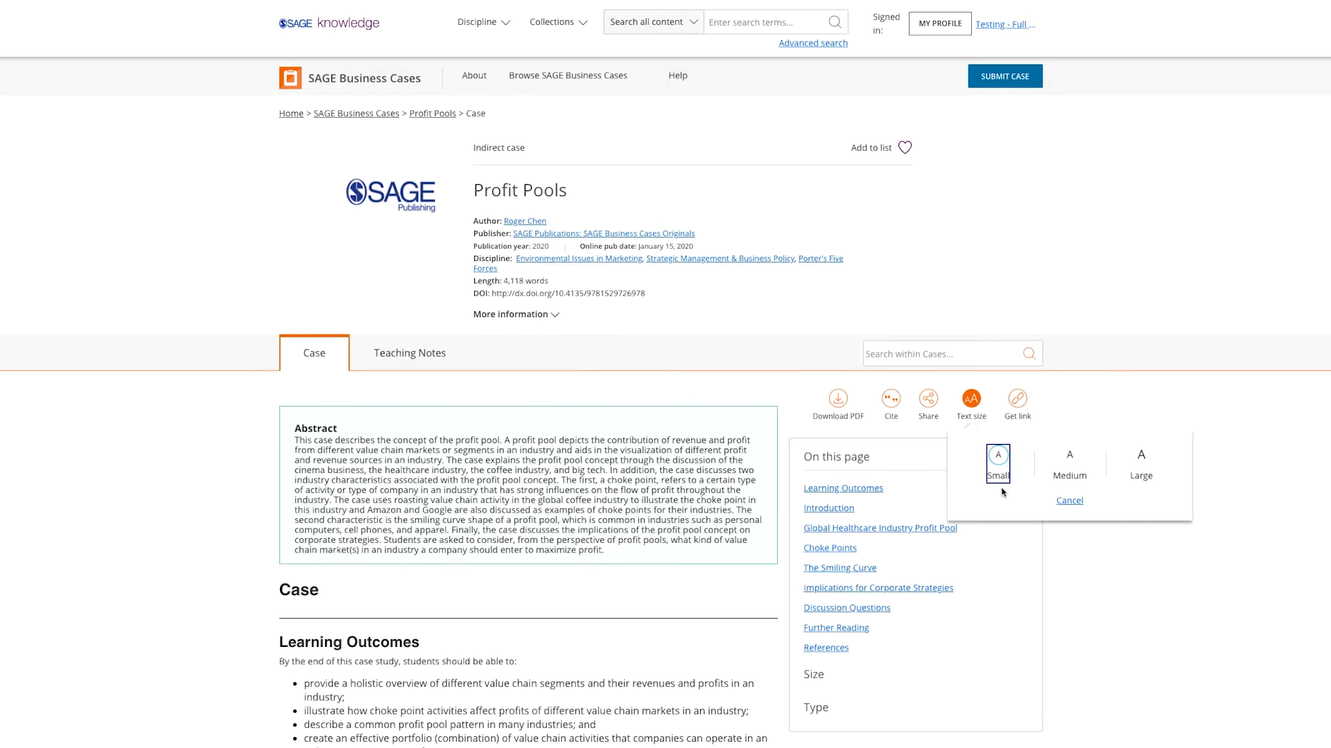
scroll("down", 3)
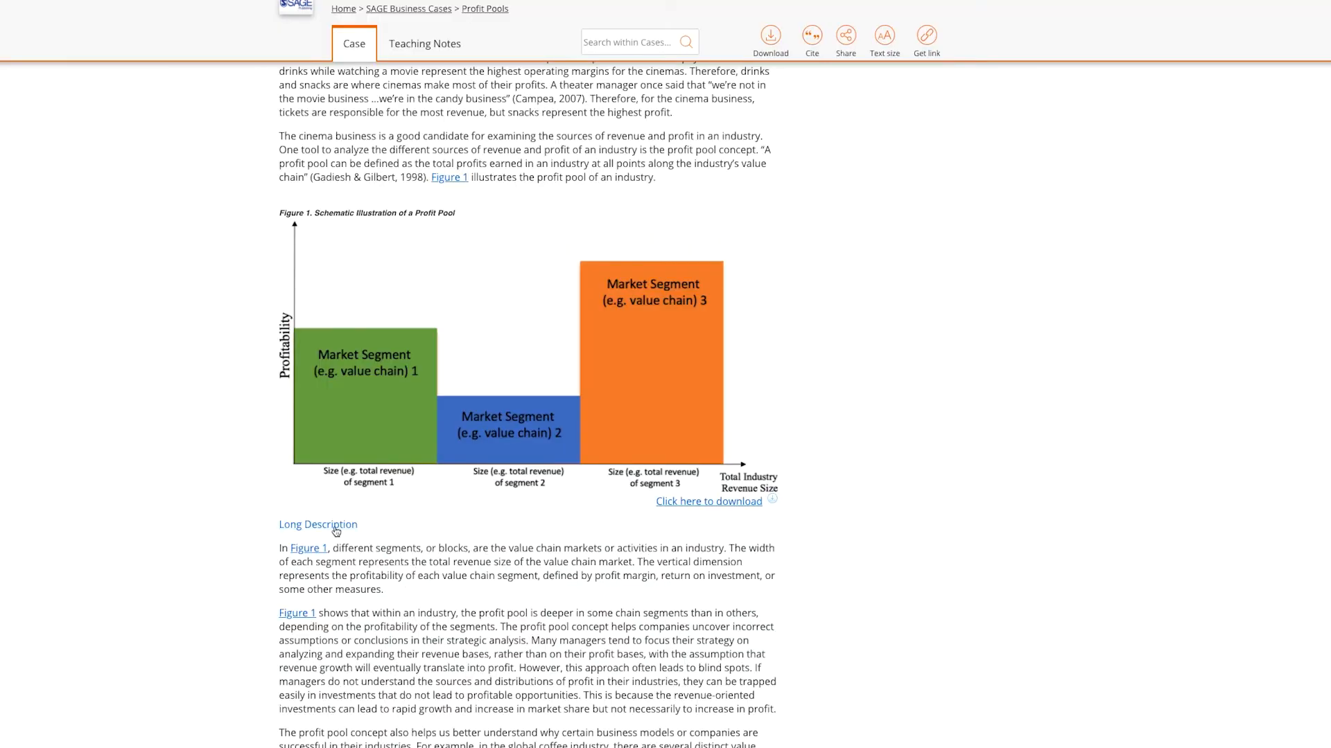
left_click(317, 523)
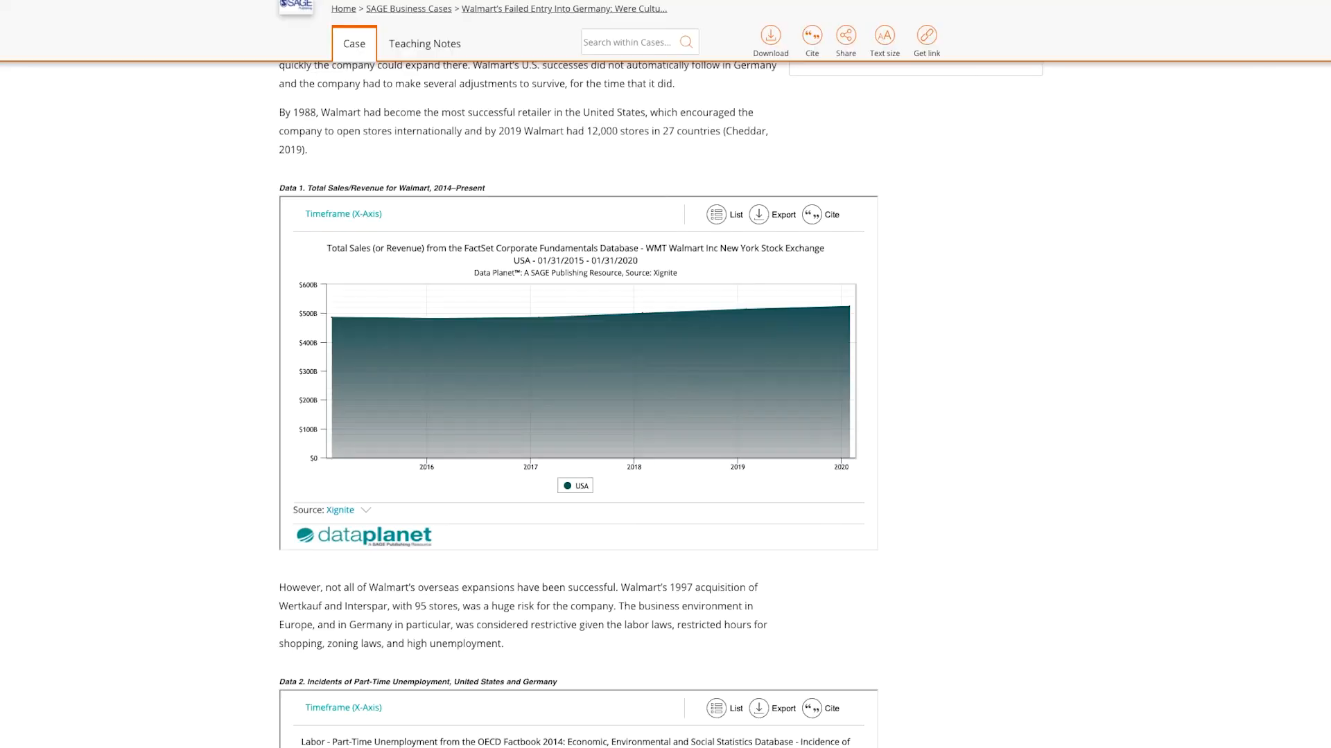
- Show the Walmart Germany Data 2 part-time unemployment chart as a yearly data table via List
scroll("down", 3)
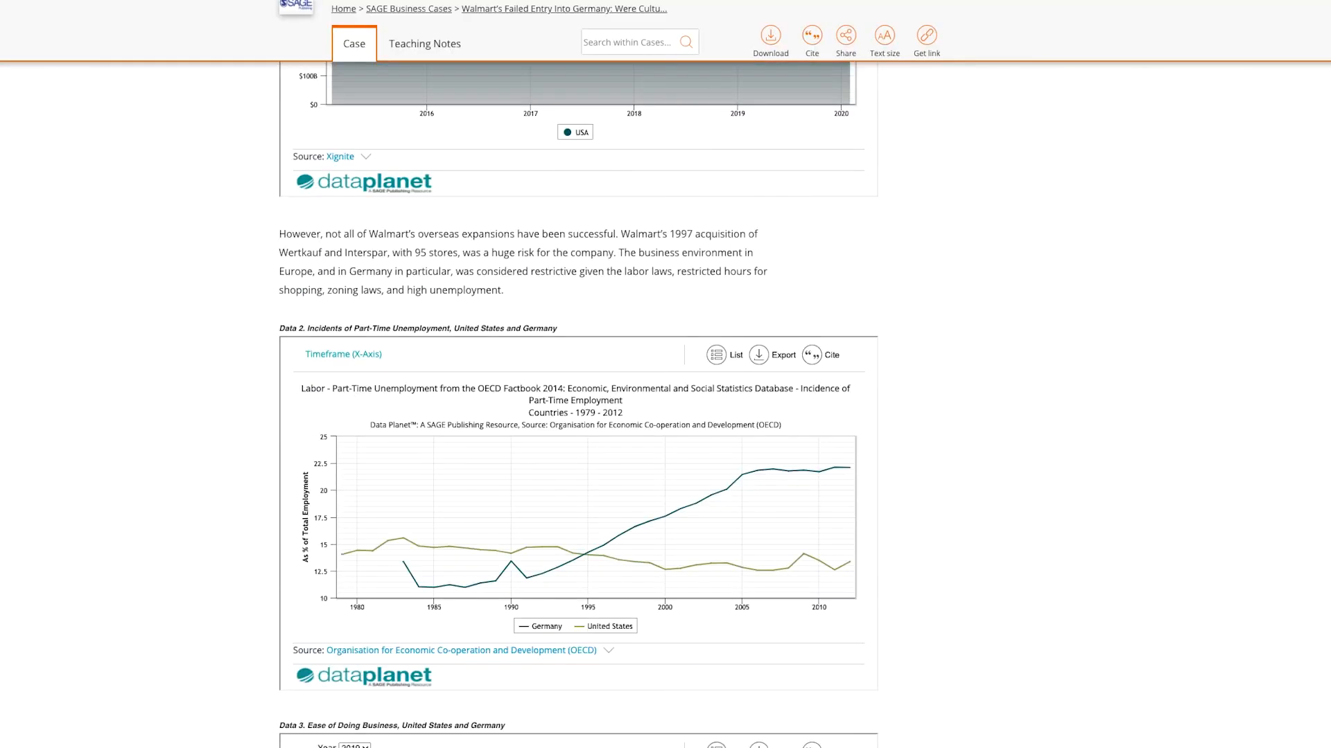
scroll("down", 3)
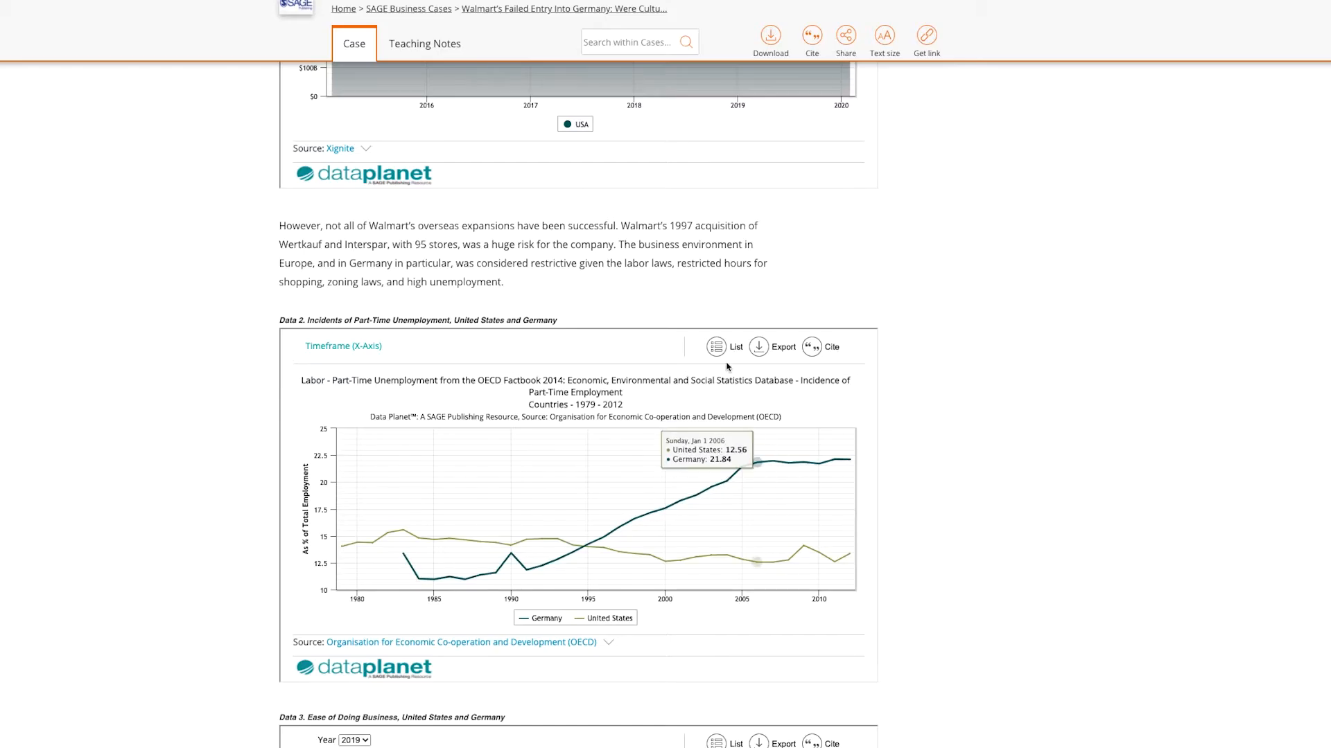
left_click(727, 346)
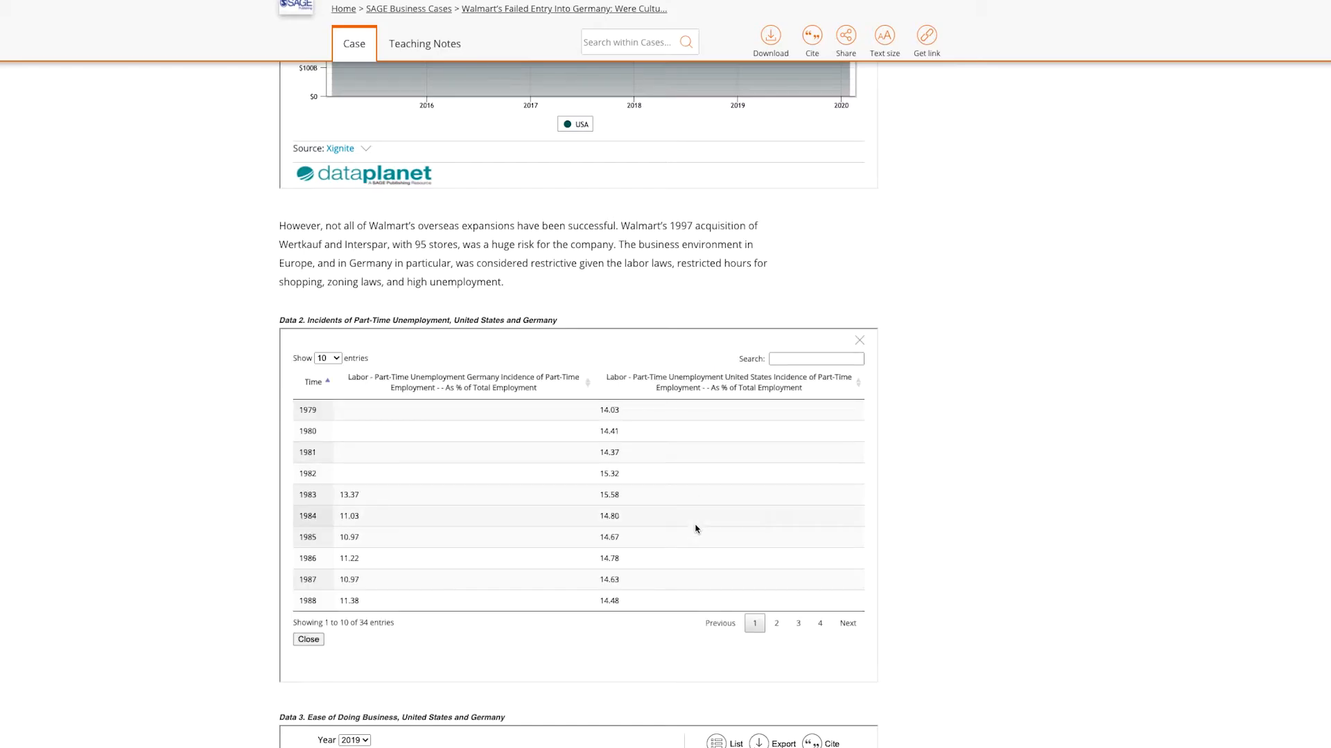